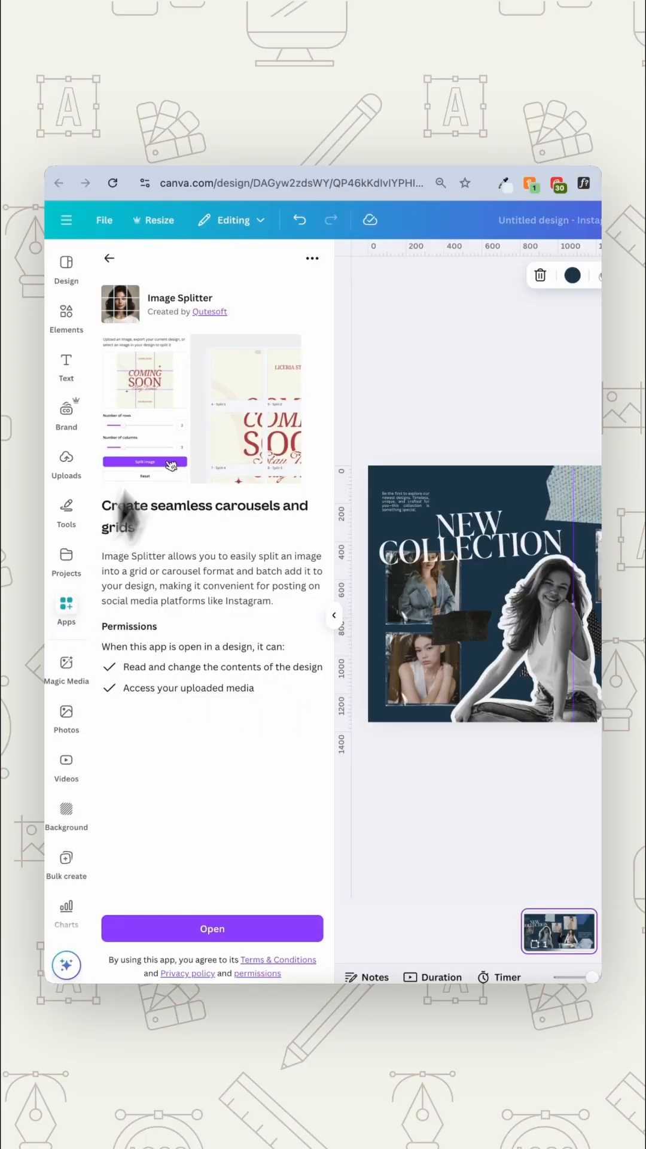
# Export the current design as JPG into the Image Splitter app.
pyautogui.click(213, 928)
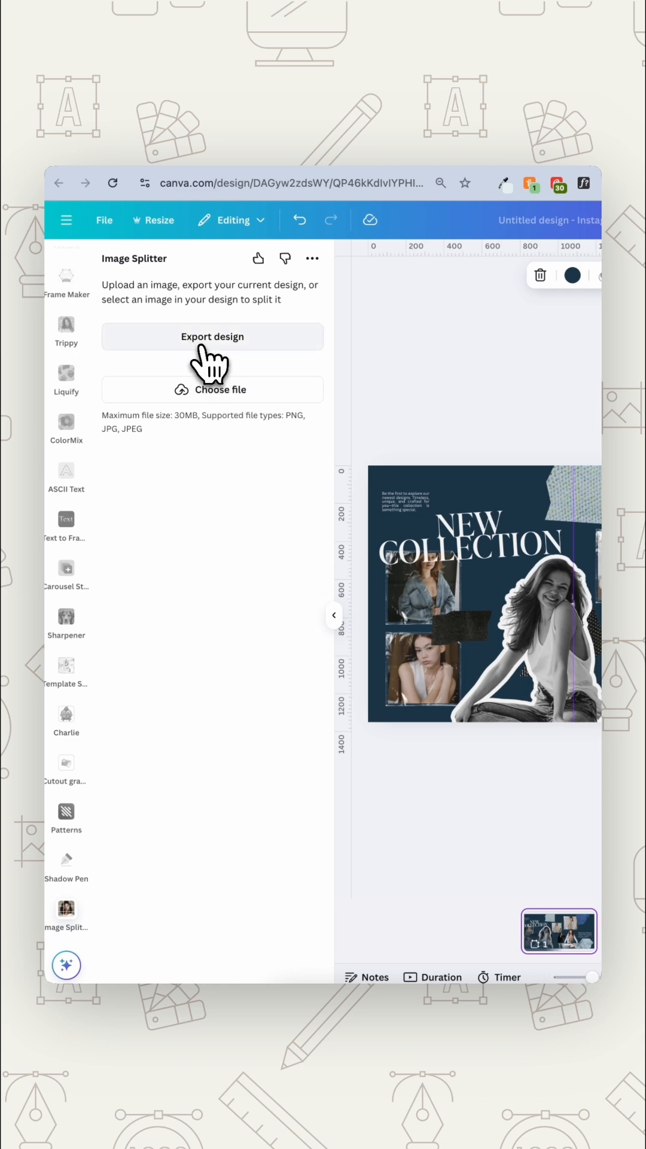
pyautogui.click(212, 337)
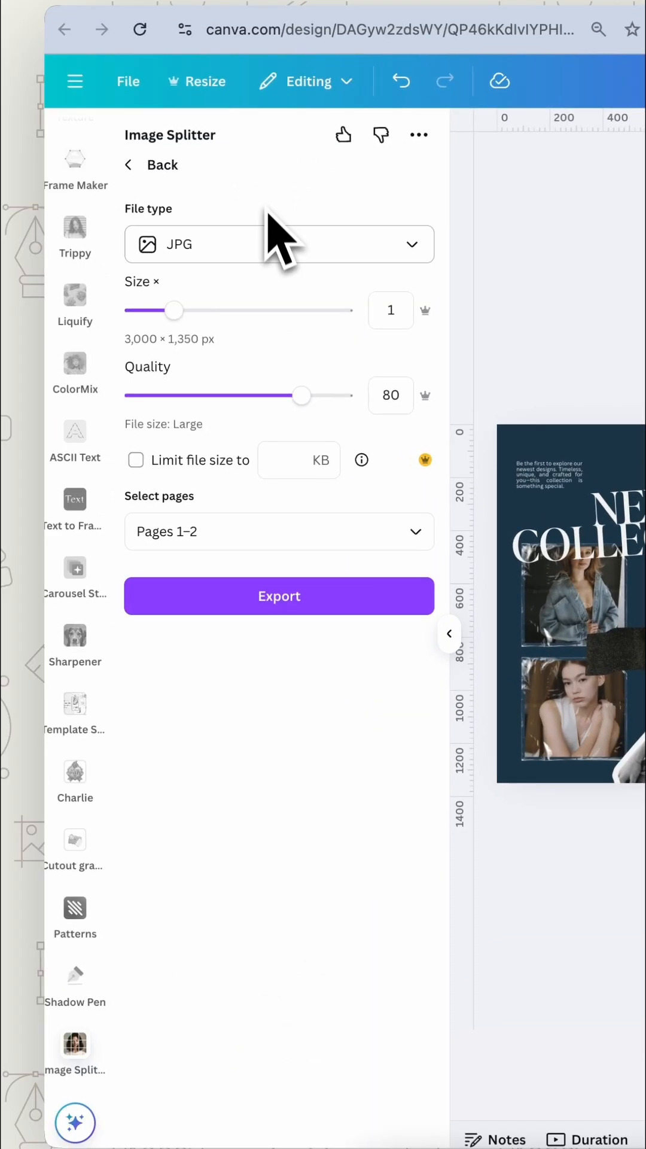
pyautogui.click(278, 245)
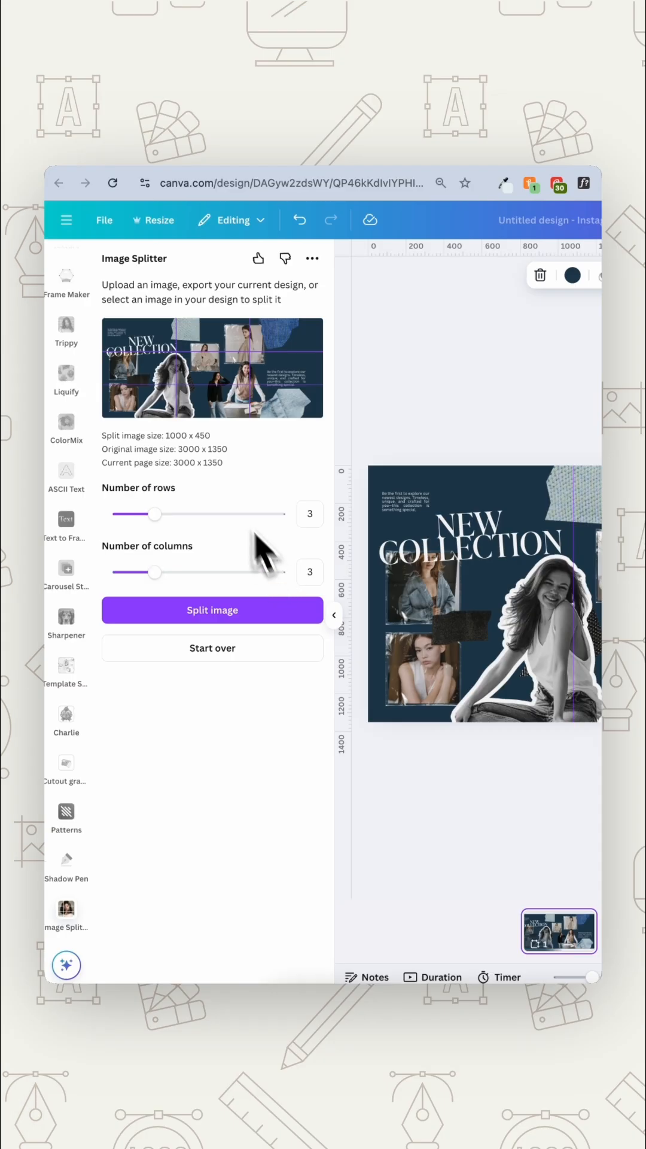
pyautogui.moveTo(235, 505)
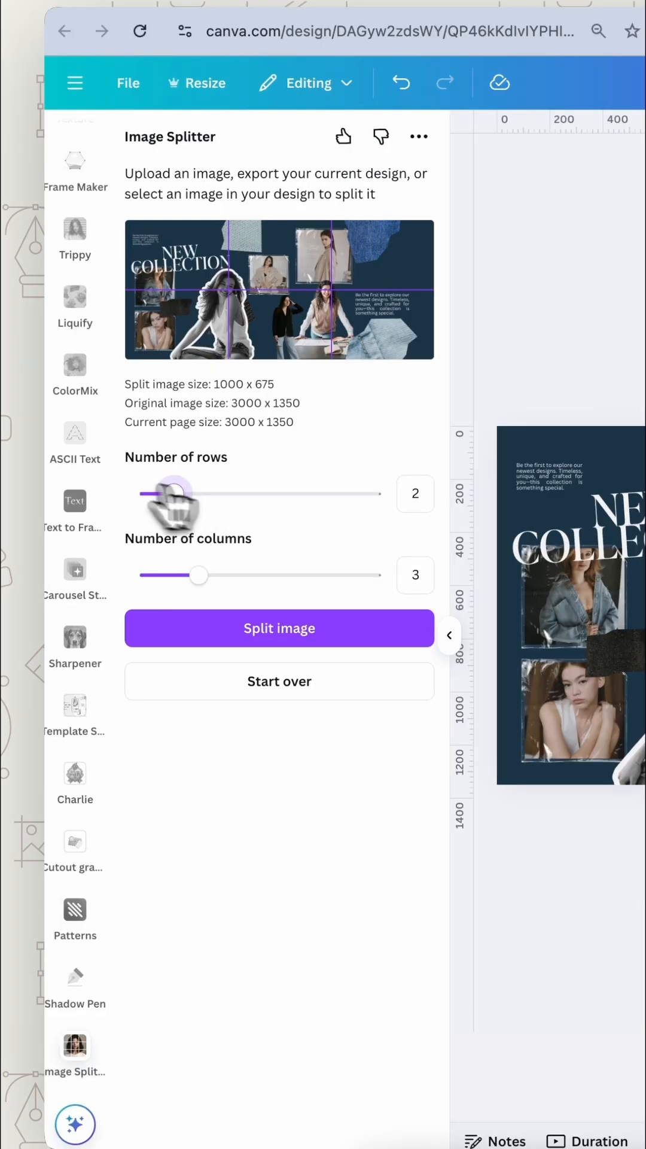
# Reduce the rows slider to 1, keeping 3 columns for 1000 × 1350 pieces.
pyautogui.moveTo(172, 493); pyautogui.dragTo(147, 493)
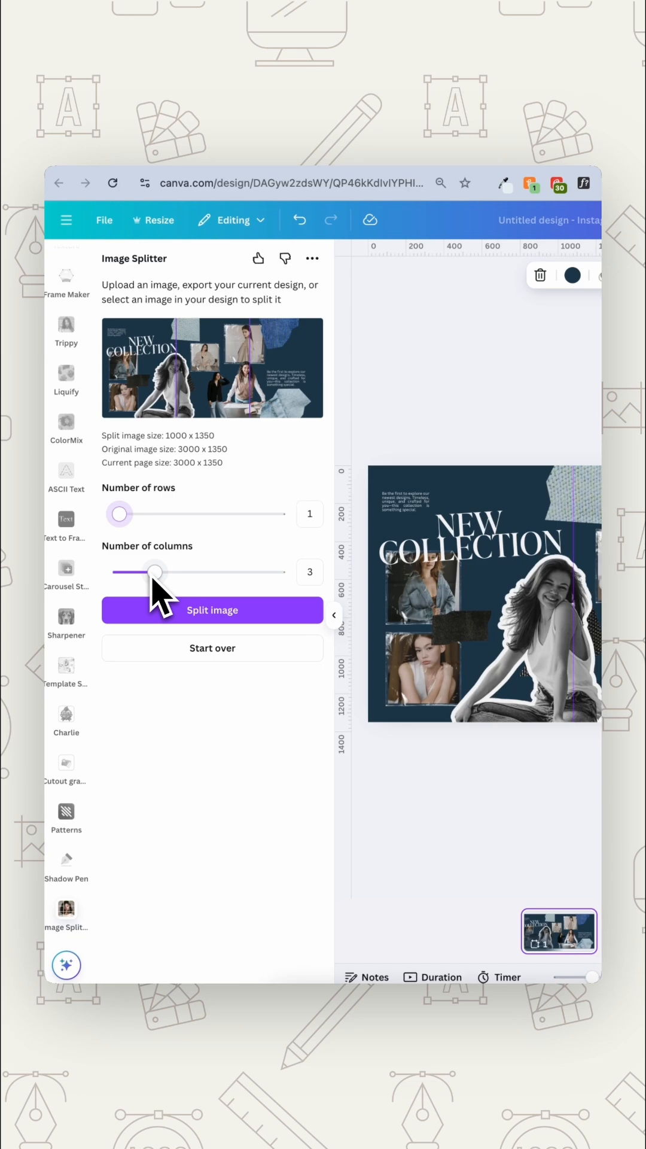
pyautogui.moveTo(234, 634)
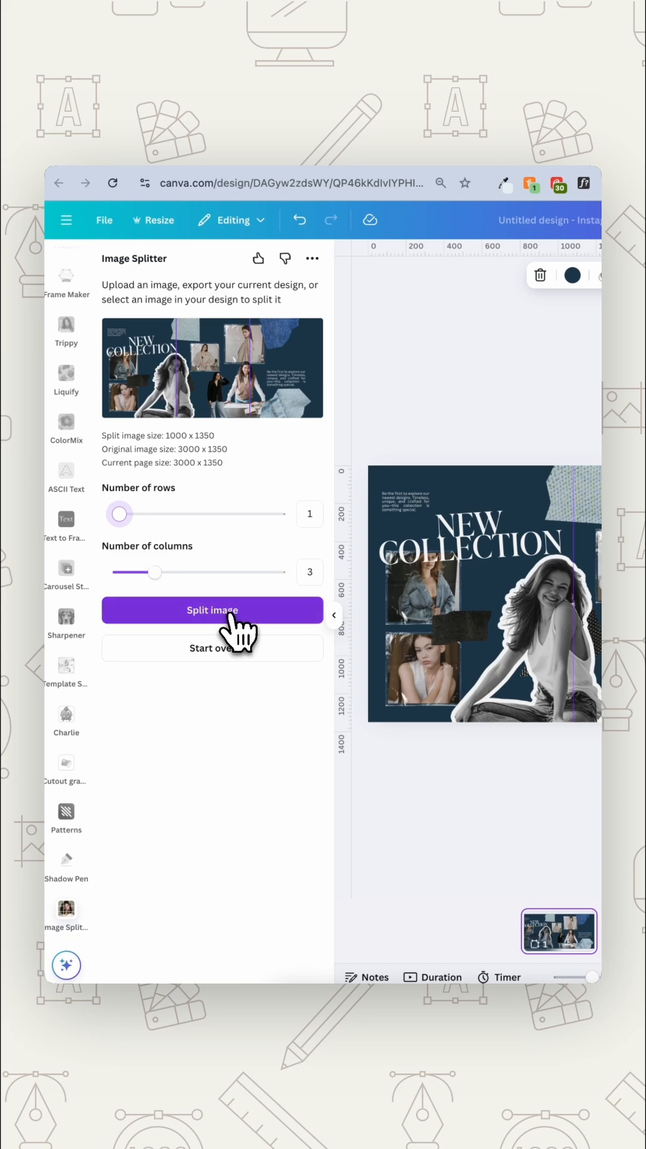
# Split the design into three 1000 × 1350 images and save them to Uploads.
pyautogui.click(212, 610)
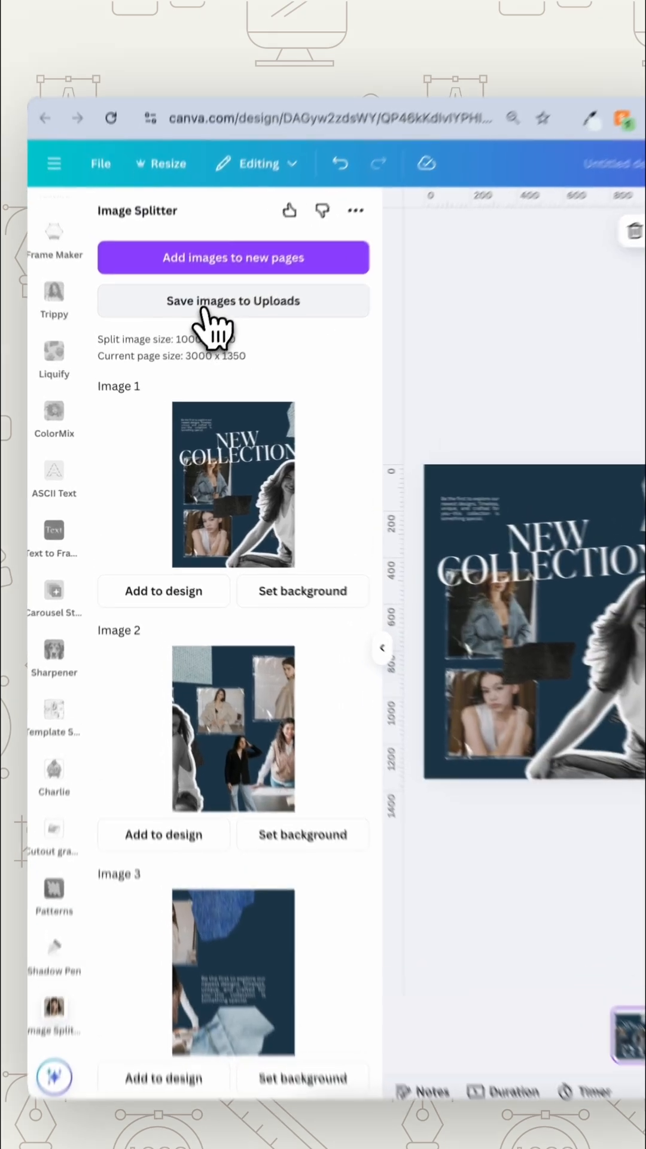
pyautogui.click(233, 300)
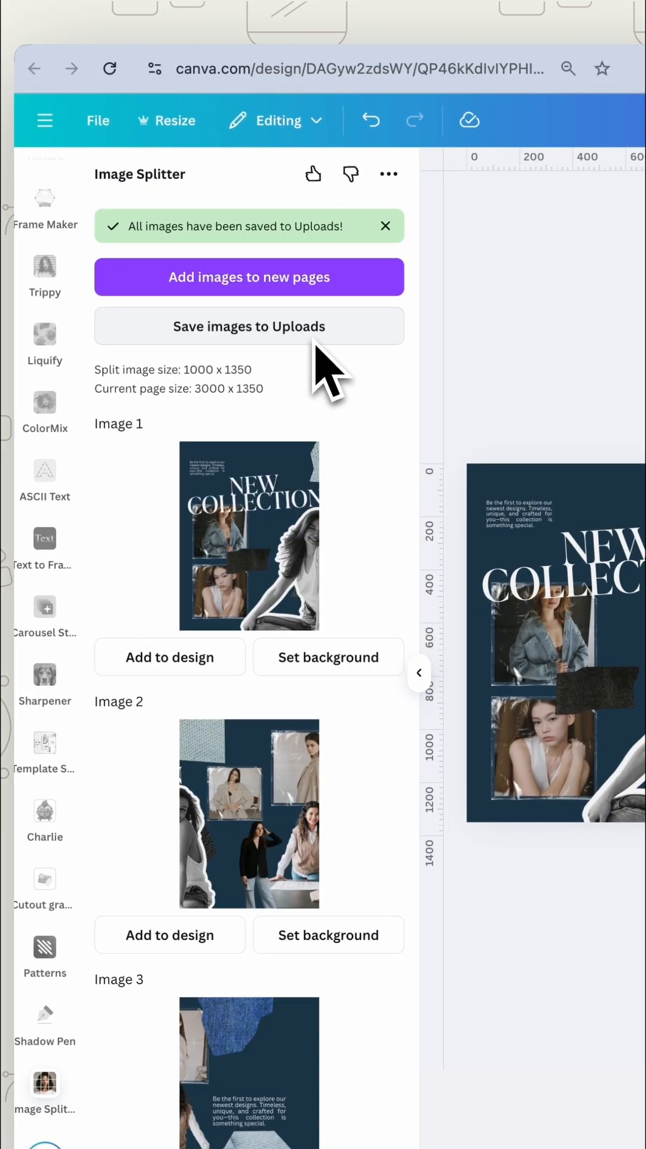